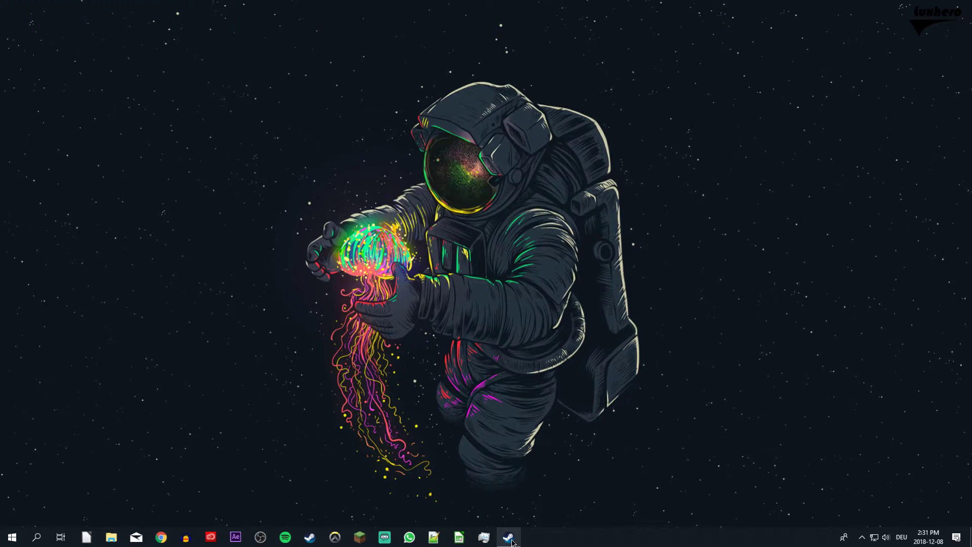
Bring up the Steam client from the taskbar, showing Counter-Strike: Global Offensive's library page
click(508, 537)
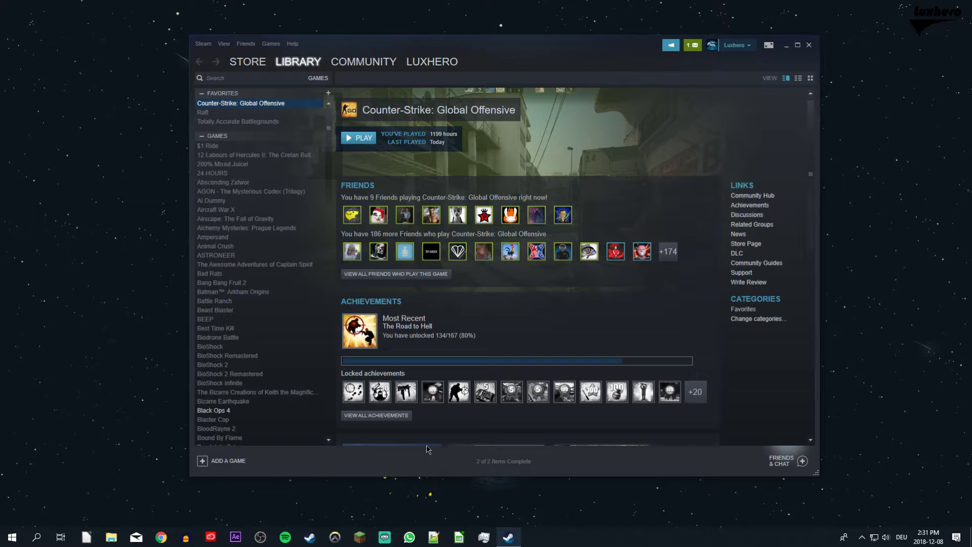
mouse_move(423, 422)
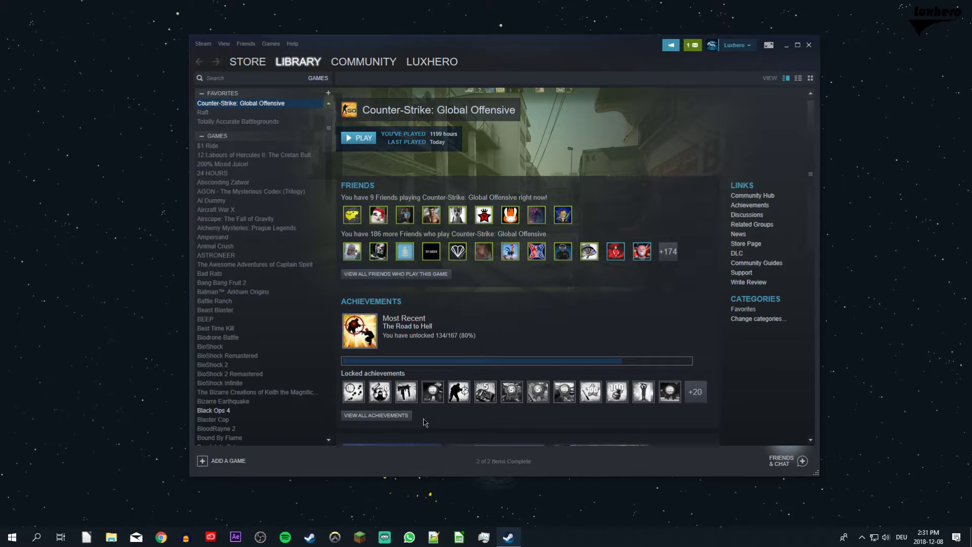
In Steam Settings' In-Game section, set the in-game FPS counter to Off and confirm with OK
click(202, 44)
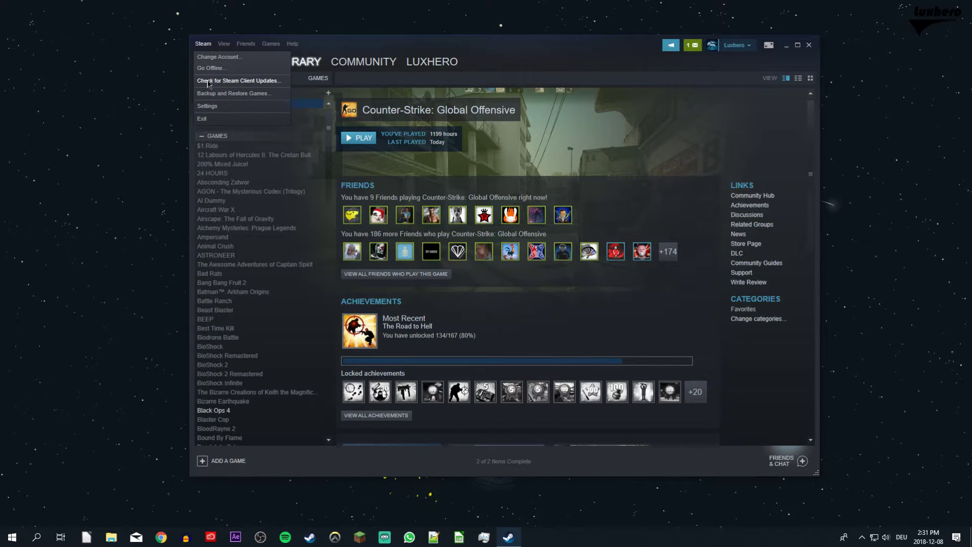
click(207, 105)
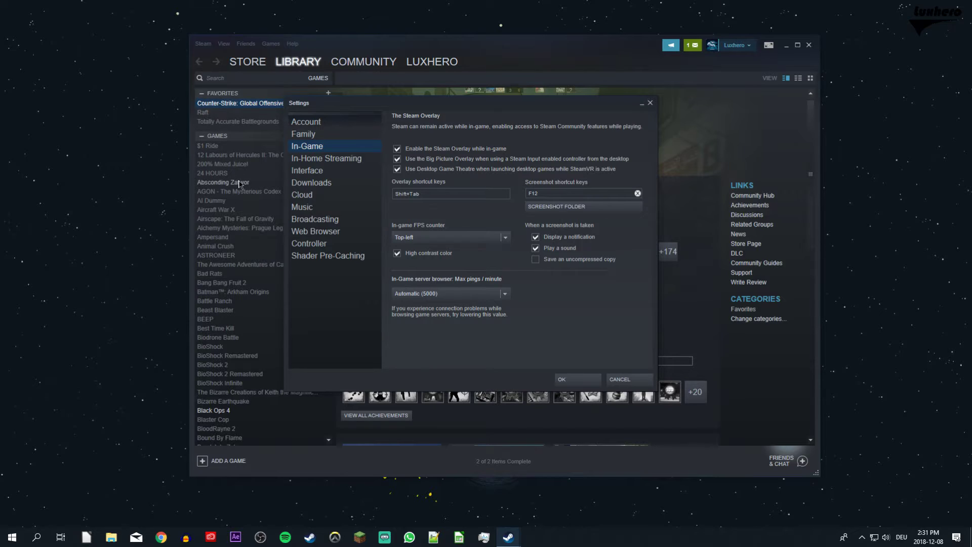
click(449, 237)
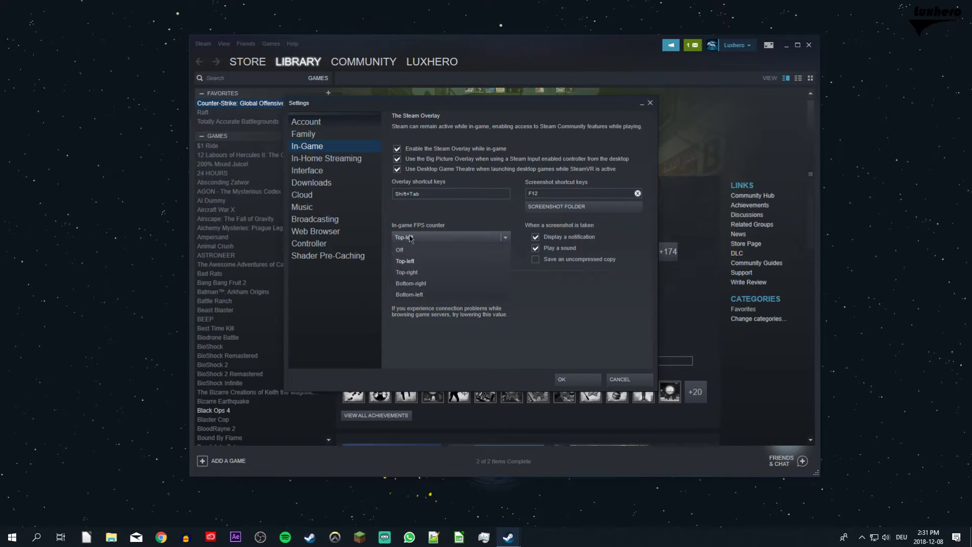
click(406, 260)
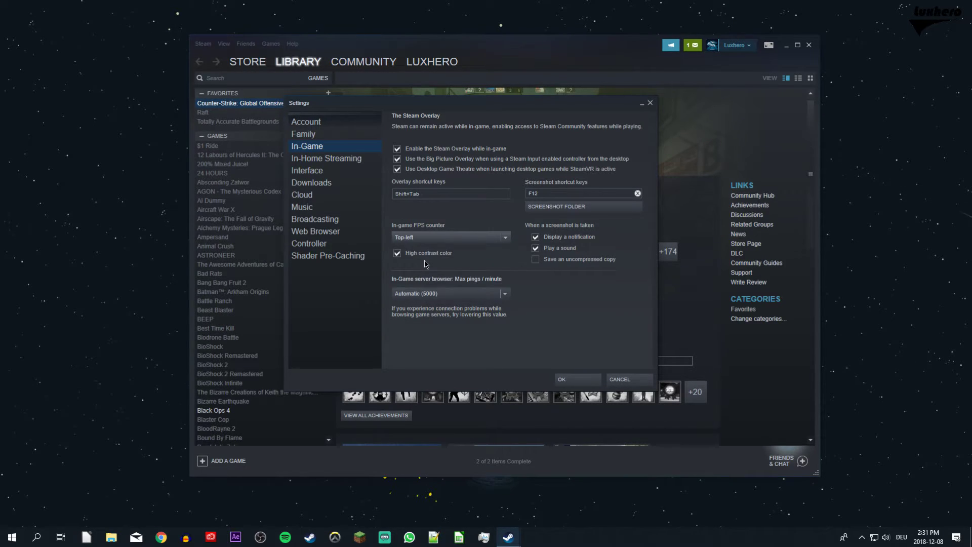
mouse_move(409, 248)
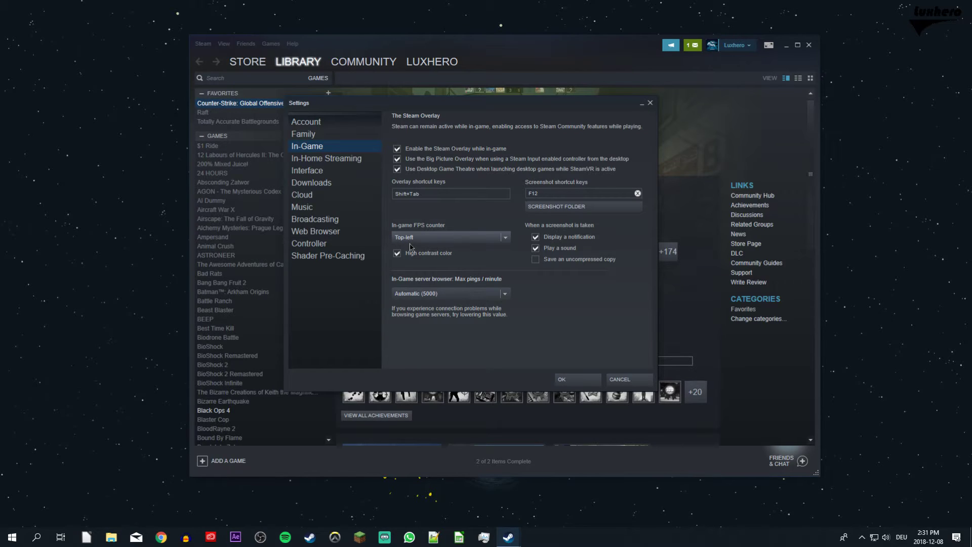
mouse_move(414, 243)
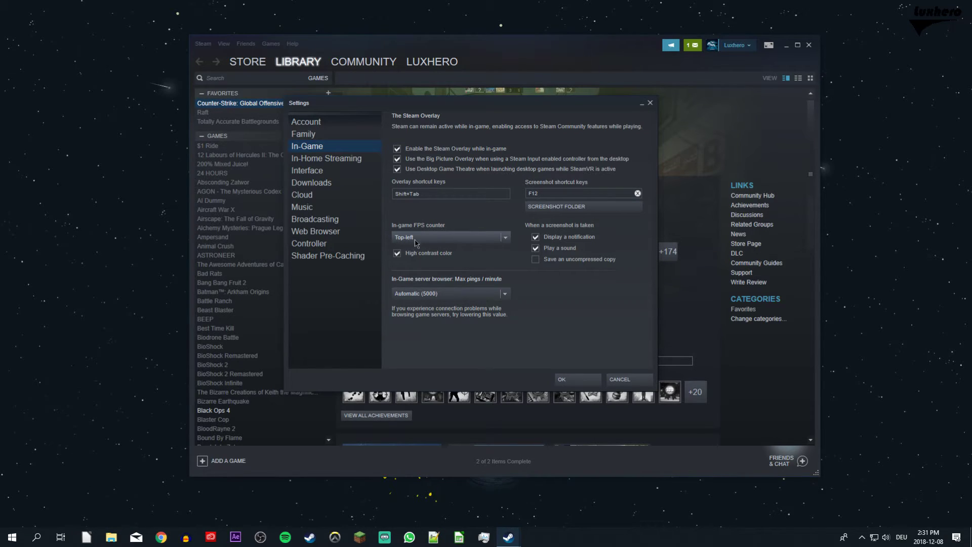
click(450, 237)
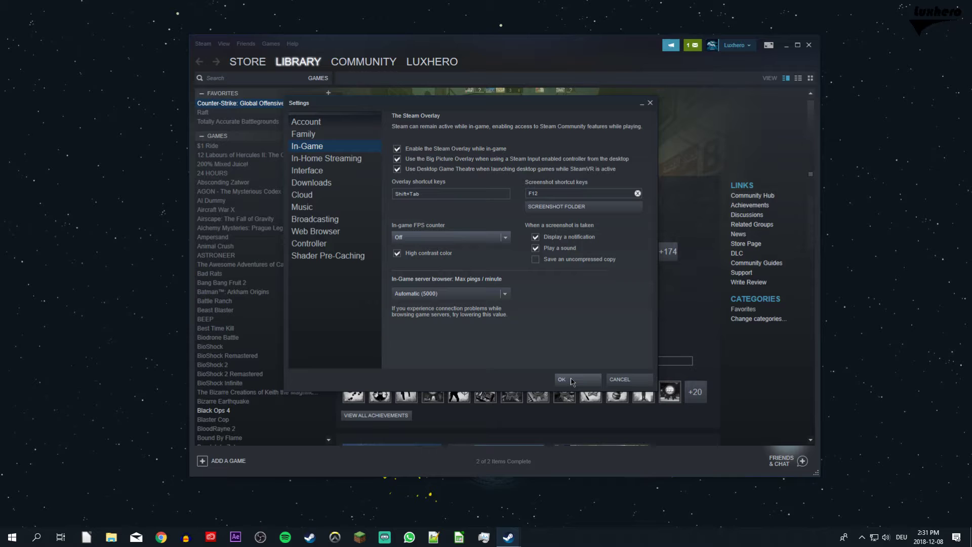
click(561, 378)
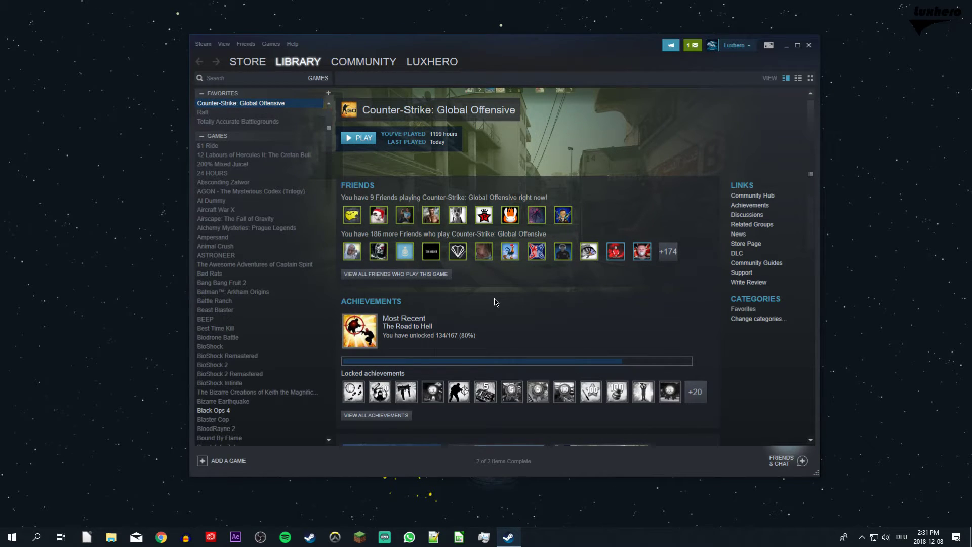
In CS:GO's Properties, confirm the launch options contain +cl_showfps 1
right_click(241, 103)
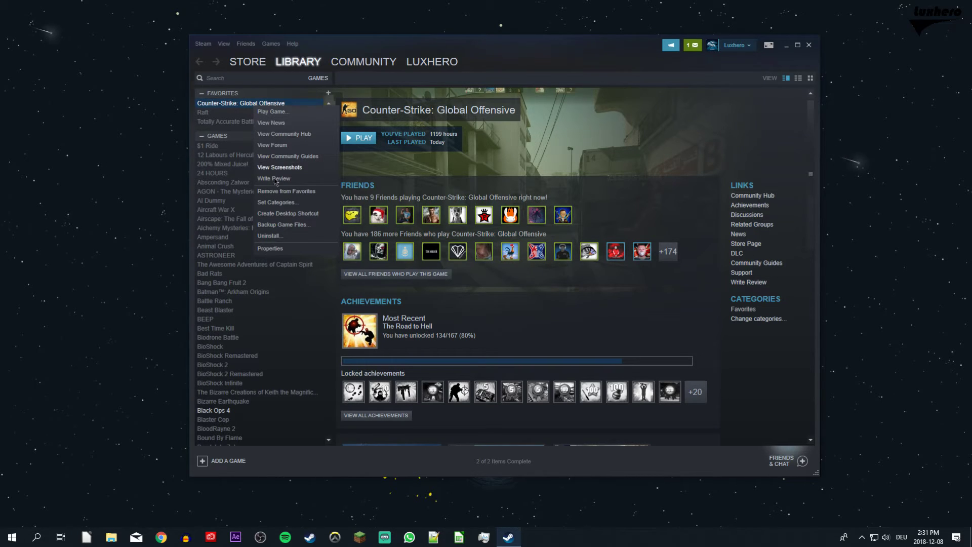
click(270, 248)
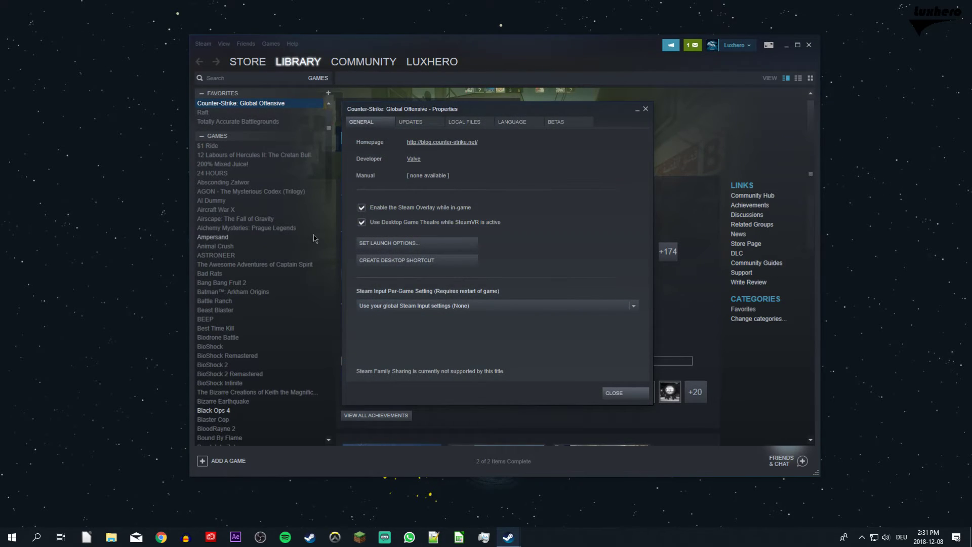
click(388, 242)
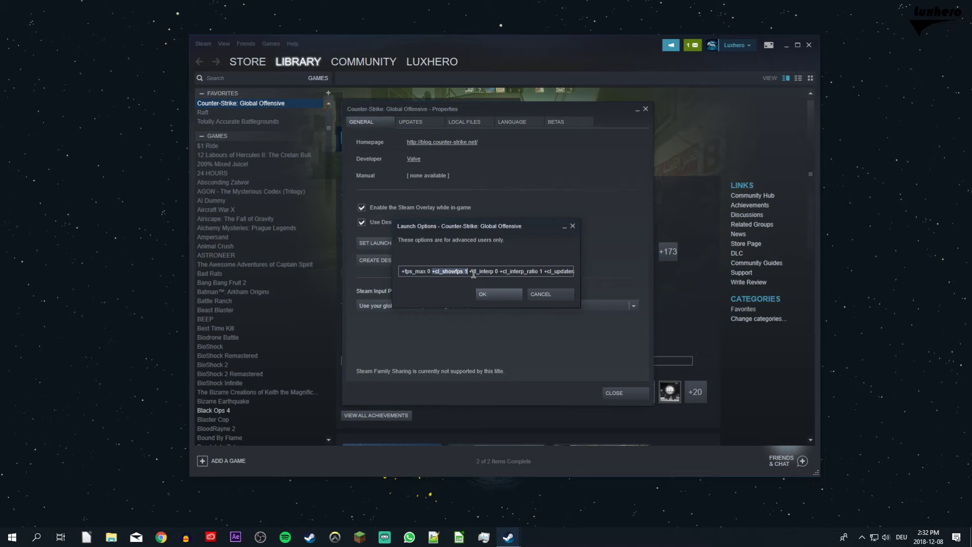
click(483, 293)
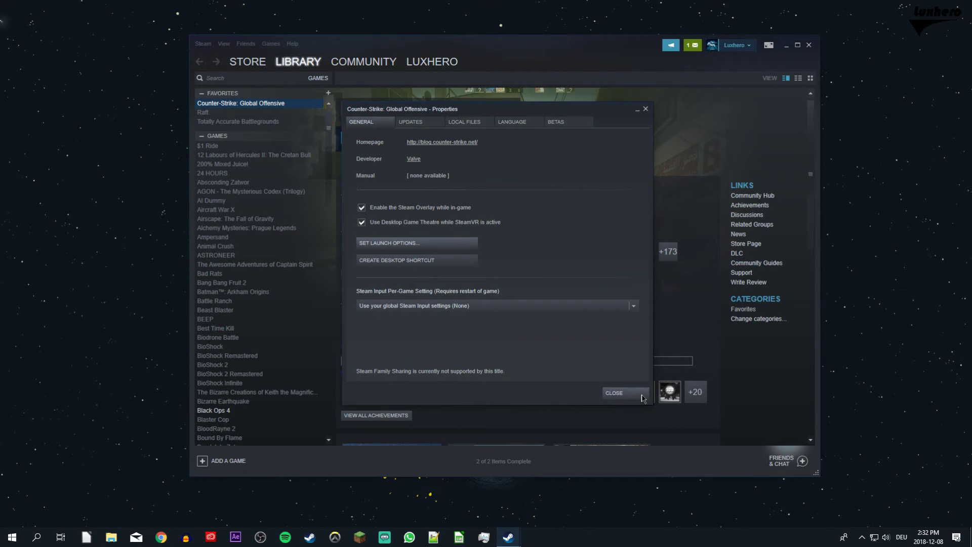